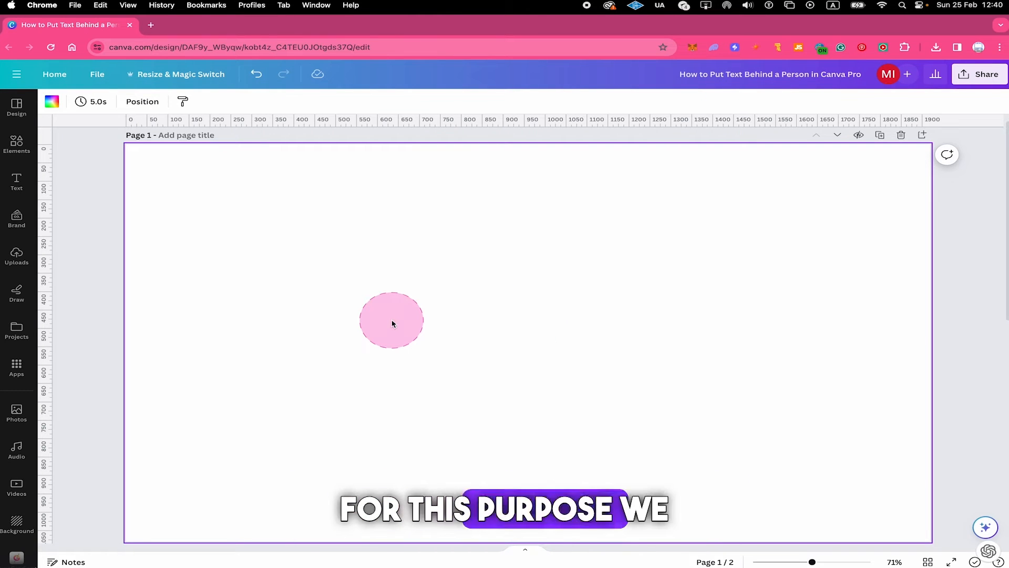
Step: Give page 1 a solid black background colour
click(16, 524)
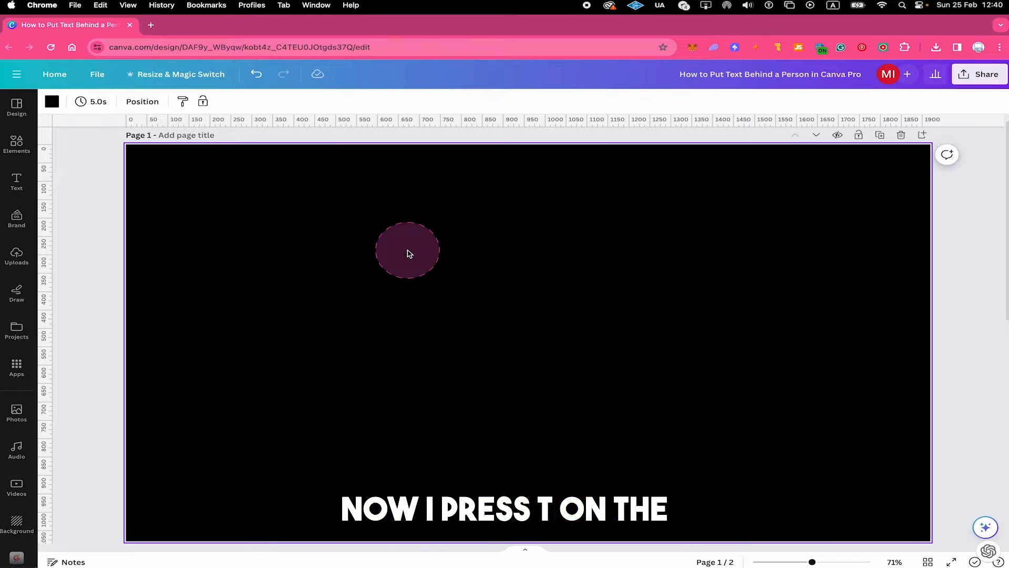
Step: Add a large white Anton text box reading NBA, duplicate it and rewrite the copy as GOAT
key(t)
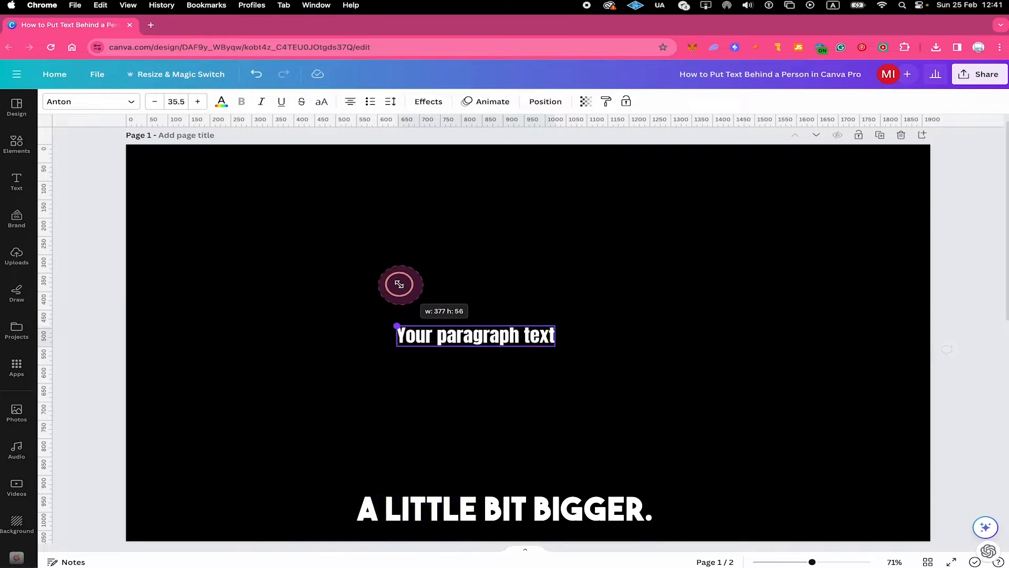
drag(400, 282, 640, 406)
text(NBA)
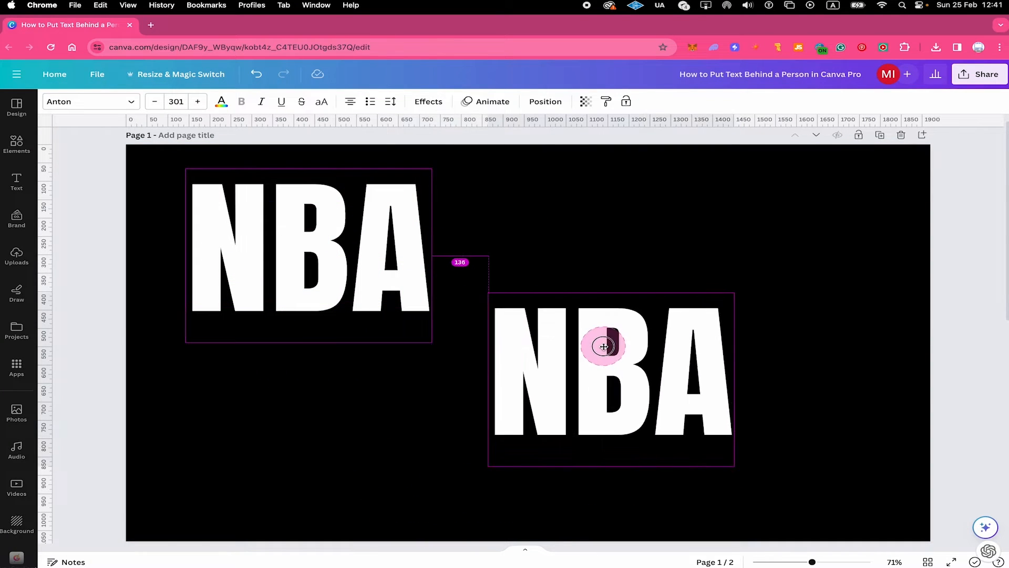
click(604, 346)
text(GOAT)
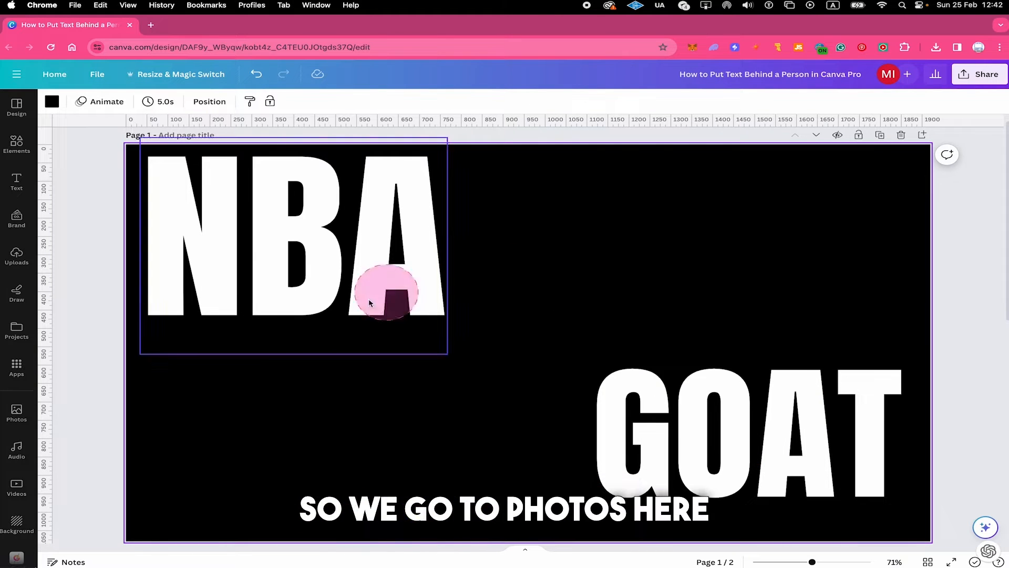
Step: Insert the black-and-white basketball player photo from the Photos library onto page 1
click(16, 412)
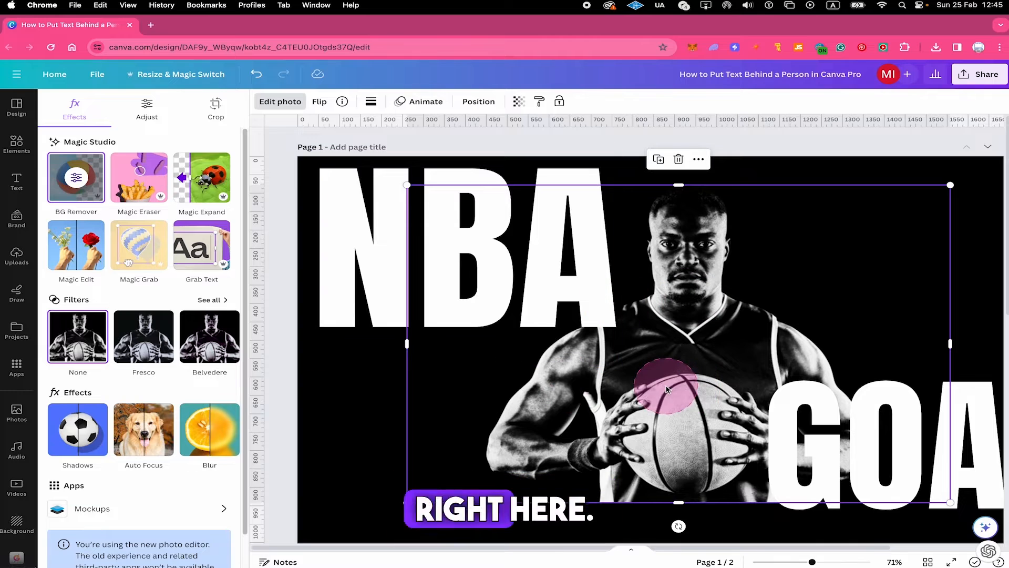
Step: Remove the player photo's background and centre the cutout between NBA and GOAT
right_click(666, 385)
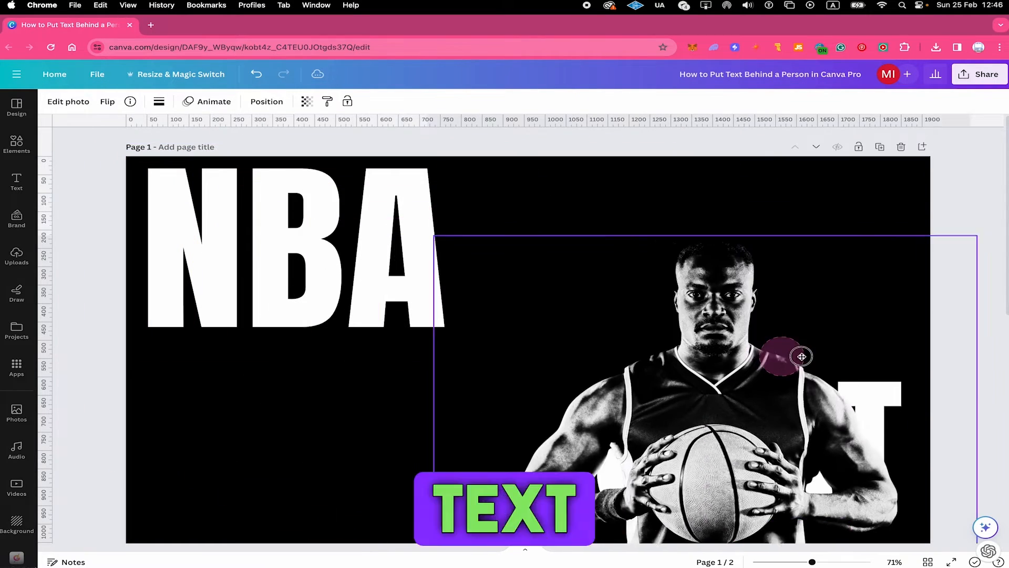
drag(801, 357, 473, 324)
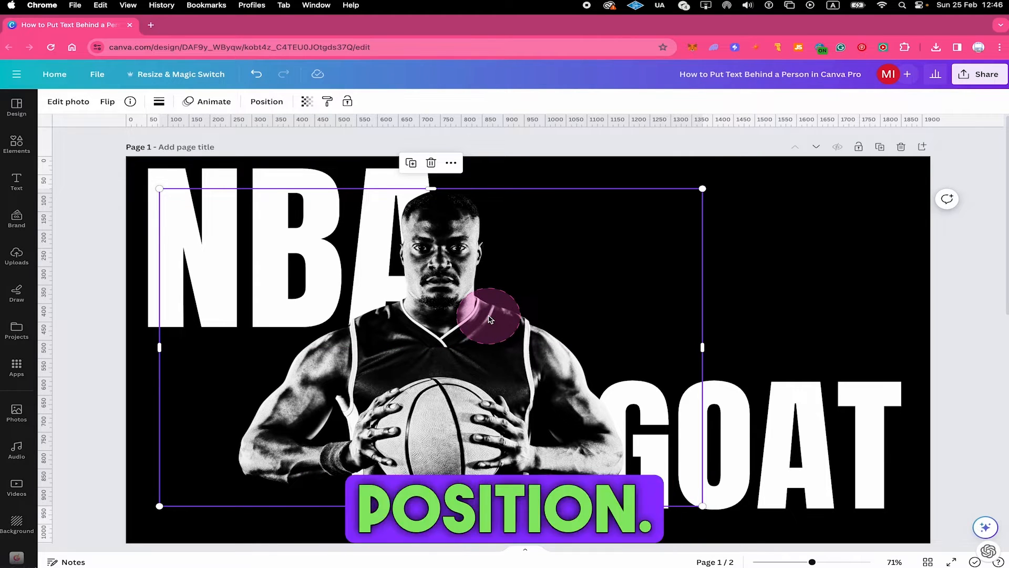
drag(487, 317, 509, 337)
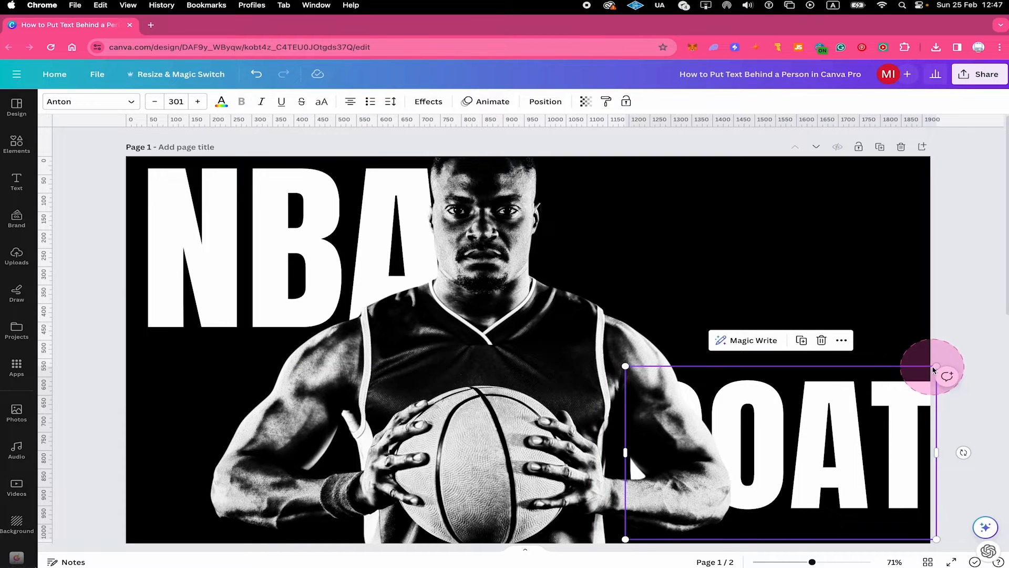
Step: Shrink GOAT and fit it into the bottom right corner
drag(934, 367, 895, 379)
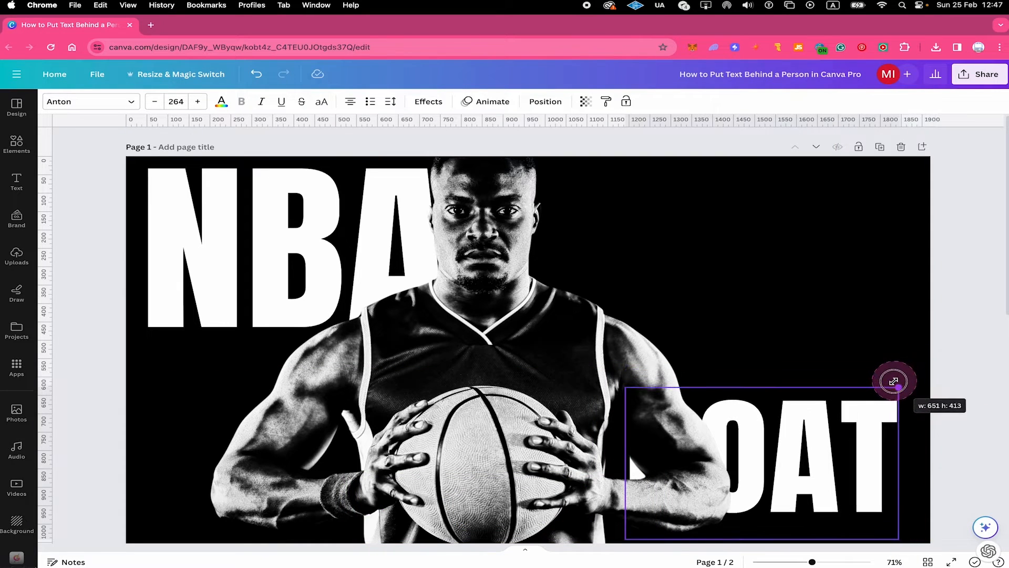
drag(894, 380, 924, 394)
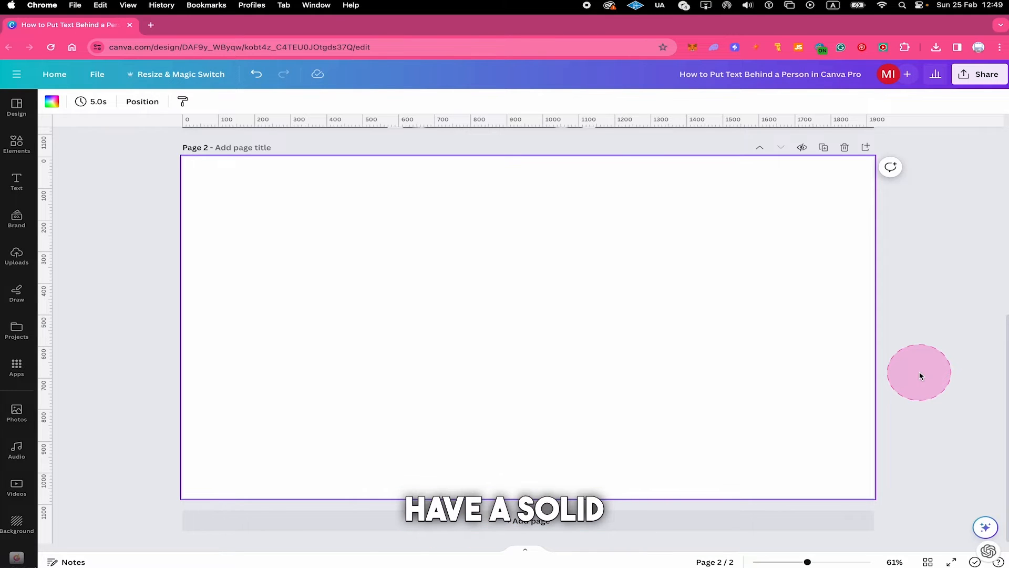
Step: Add the shooting basketball player photo to page 2 and set it as the page background
drag(919, 371, 421, 254)
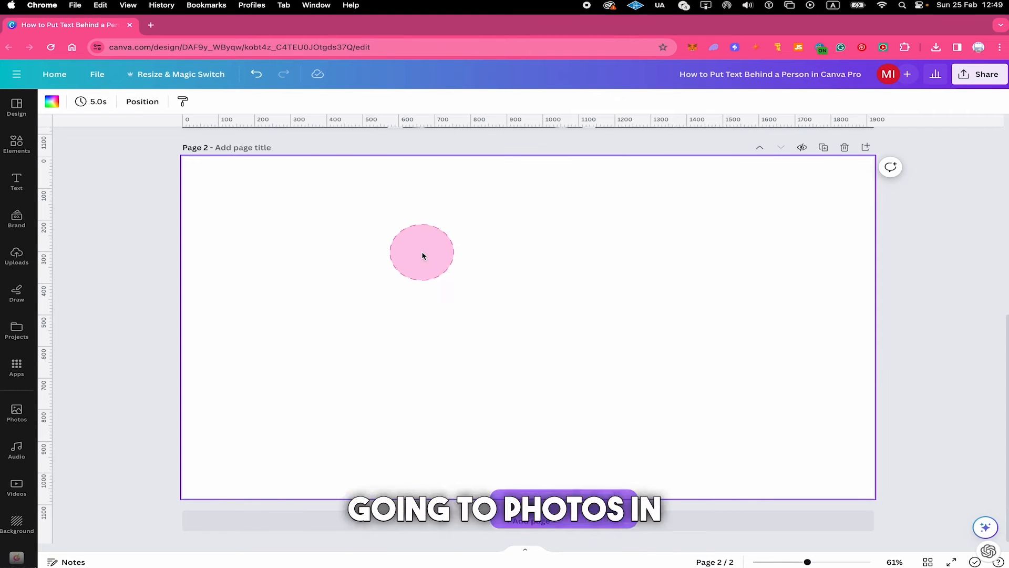
click(15, 411)
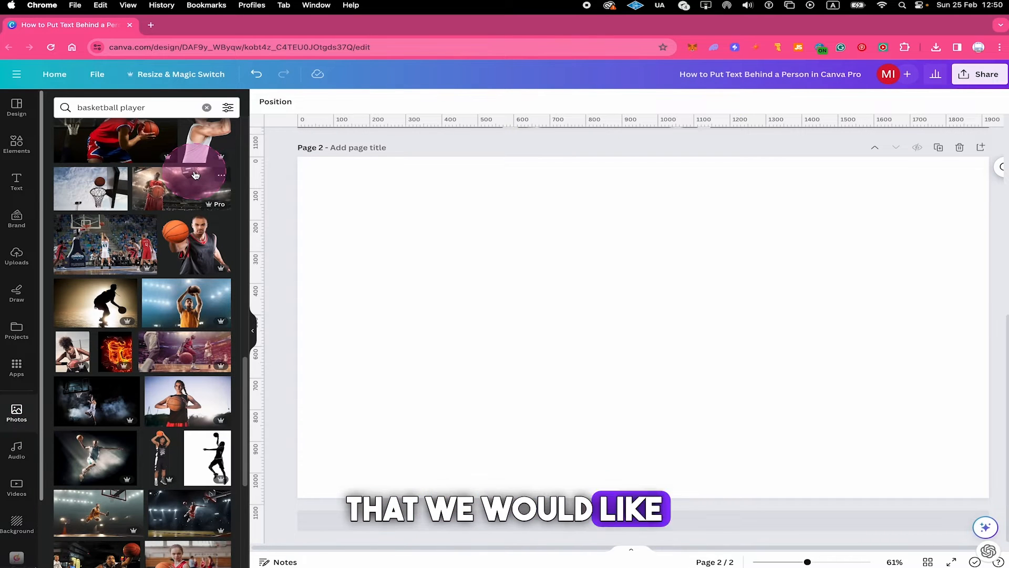
click(187, 302)
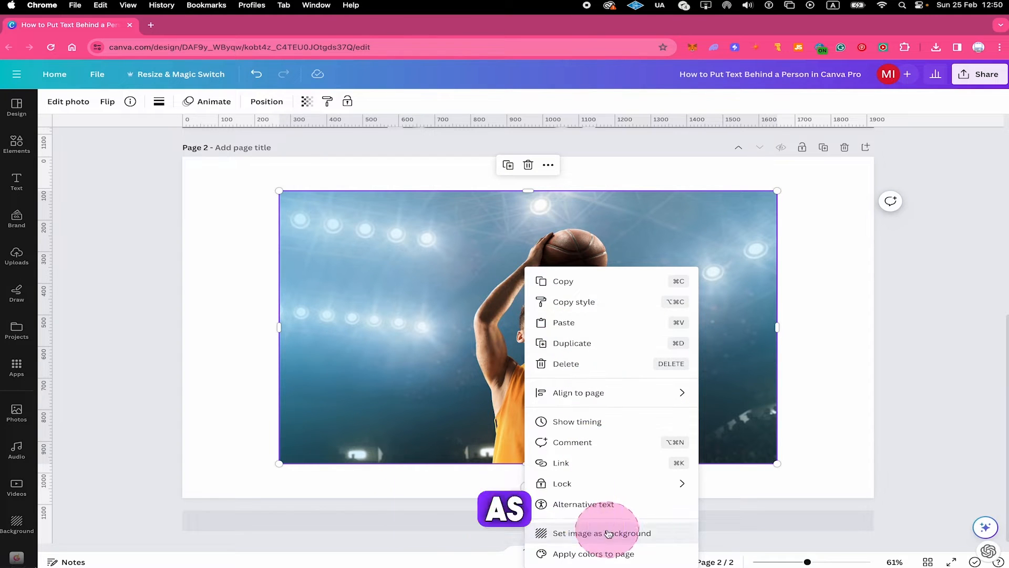
click(602, 533)
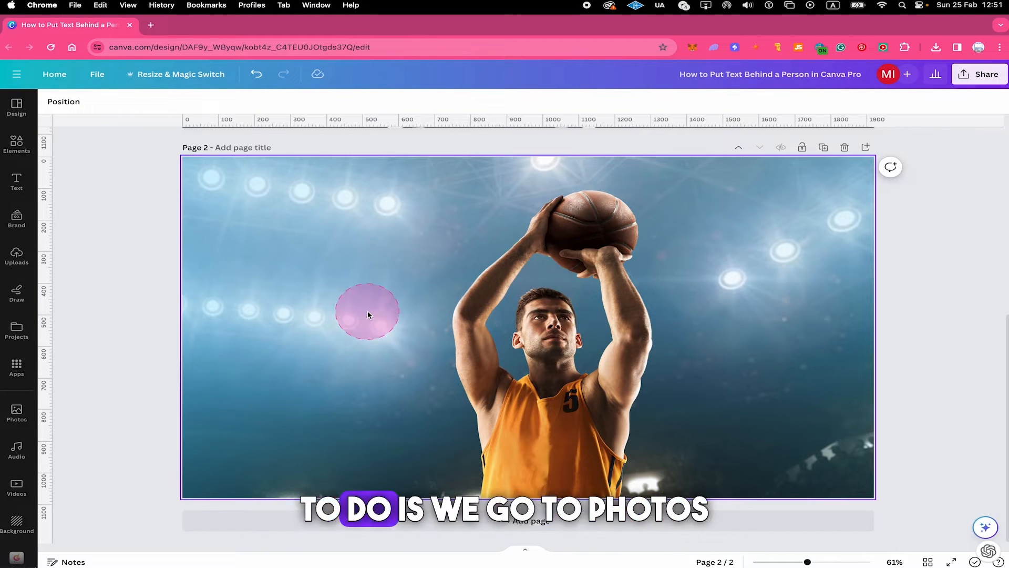
Step: Add a second copy of the shooting-player photo over the background and remove its background
click(16, 412)
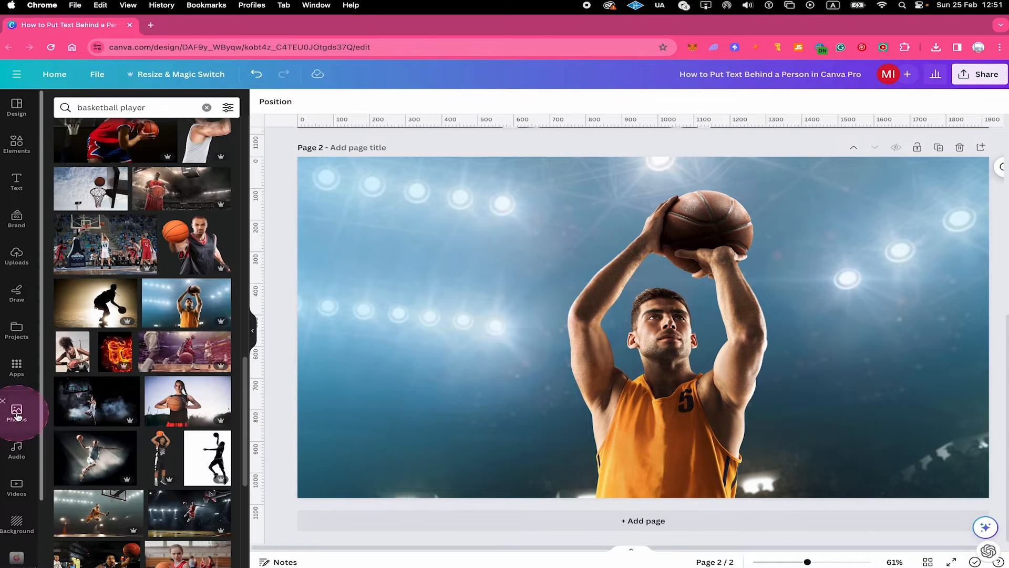
mouse_move(73, 364)
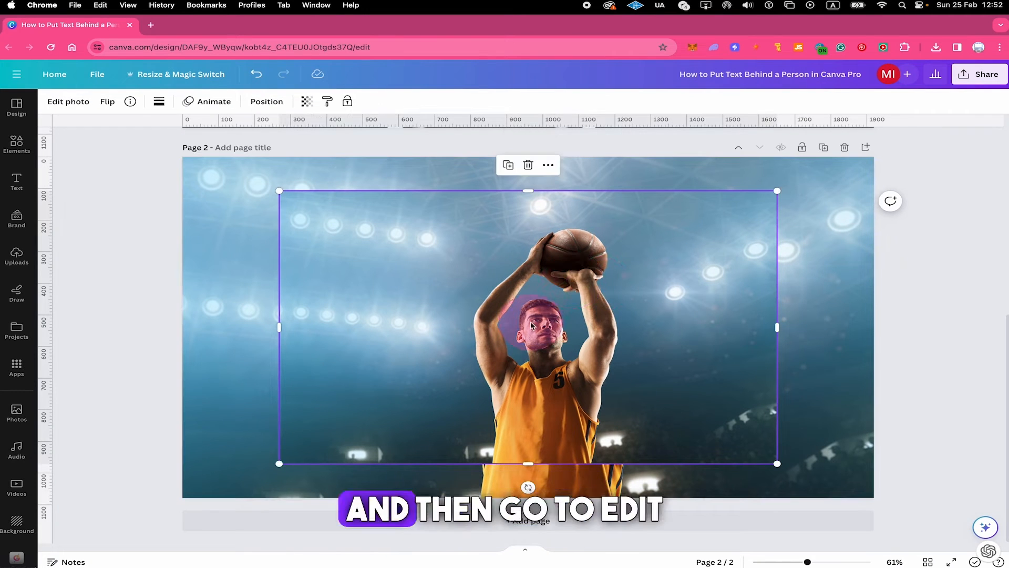
click(68, 101)
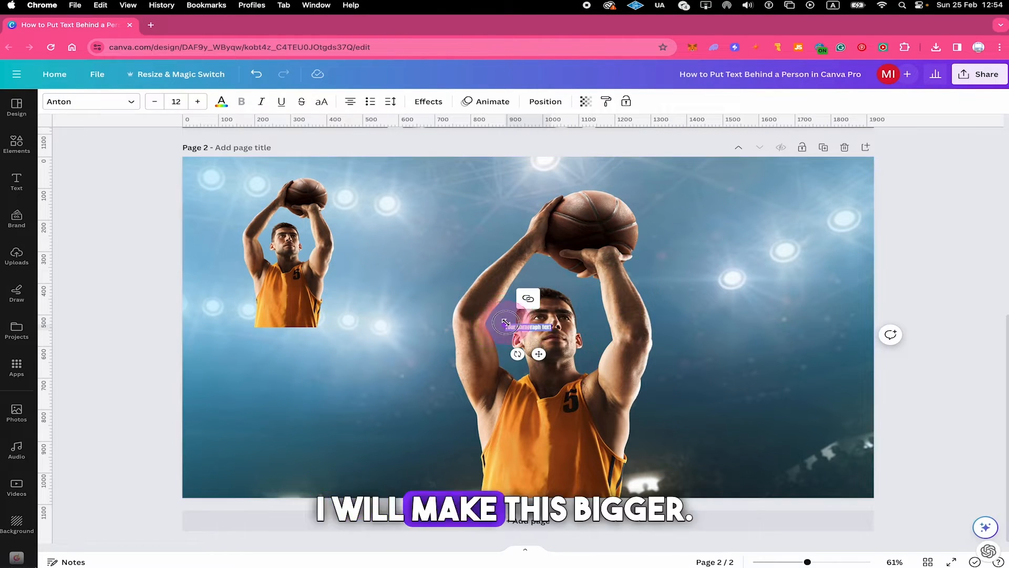
Step: Add large white NBA text on page 2, duplicate it and rewrite the bottom-right copy as GOAT
drag(507, 322, 730, 264)
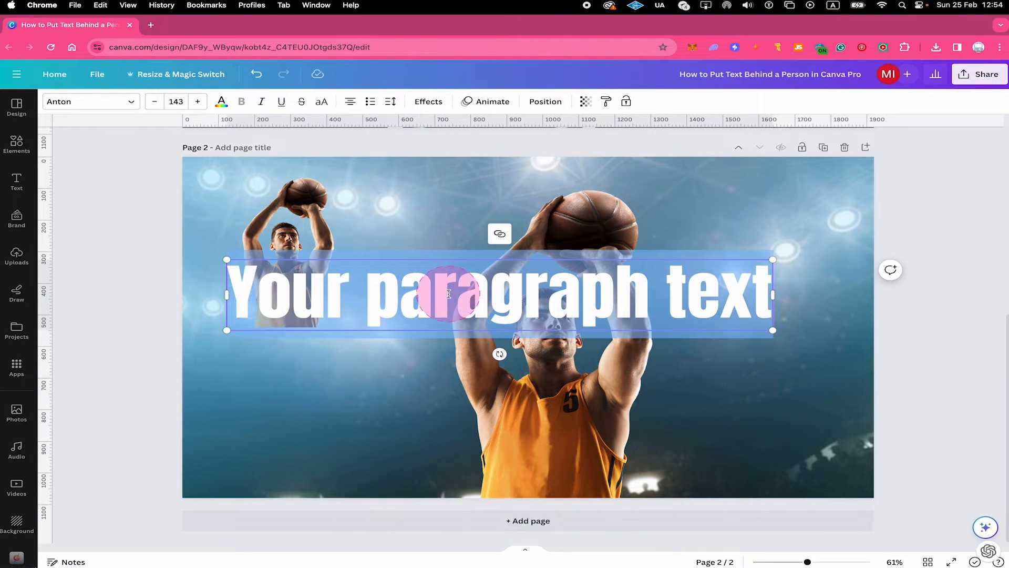
text(NBA)
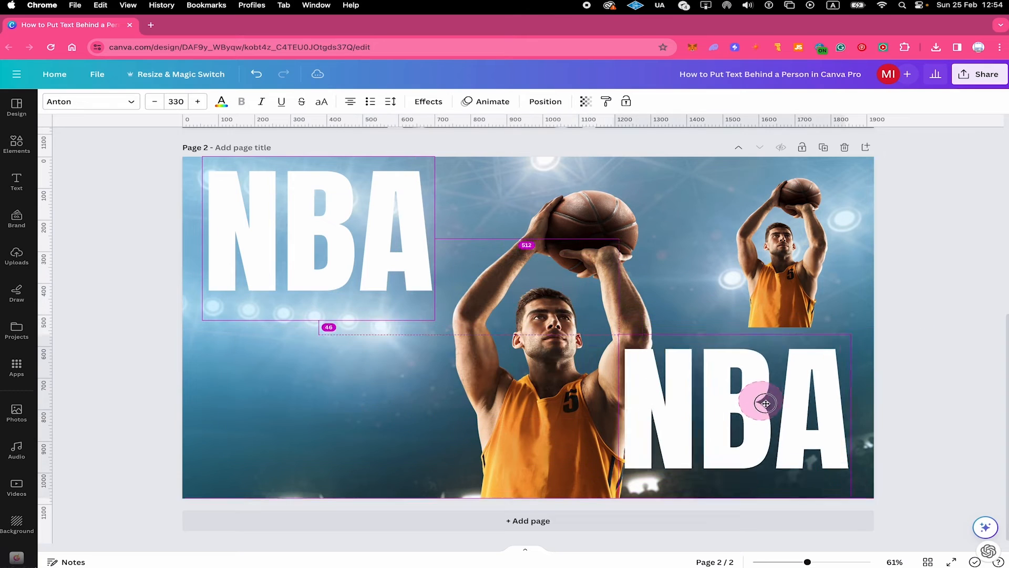
click(763, 404)
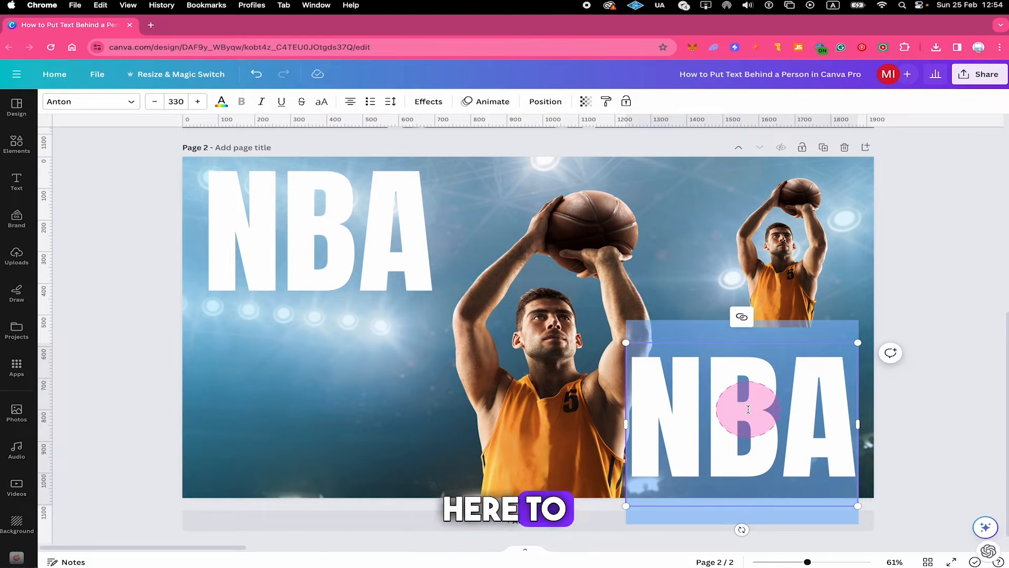
scroll(down, 3)
text(GOAT)
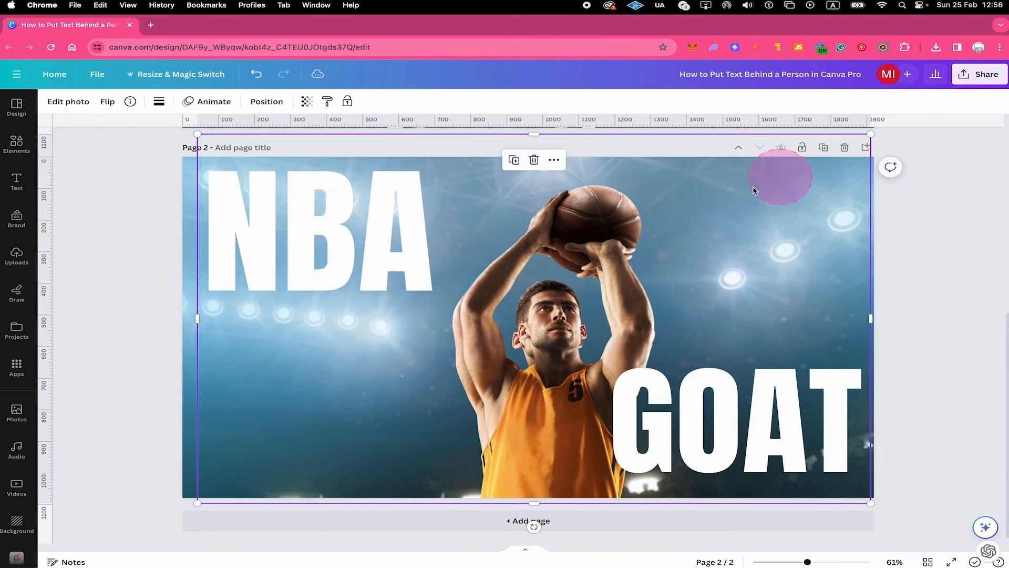
Step: Align the player cutout exactly over the matching background player
drag(781, 175, 664, 222)
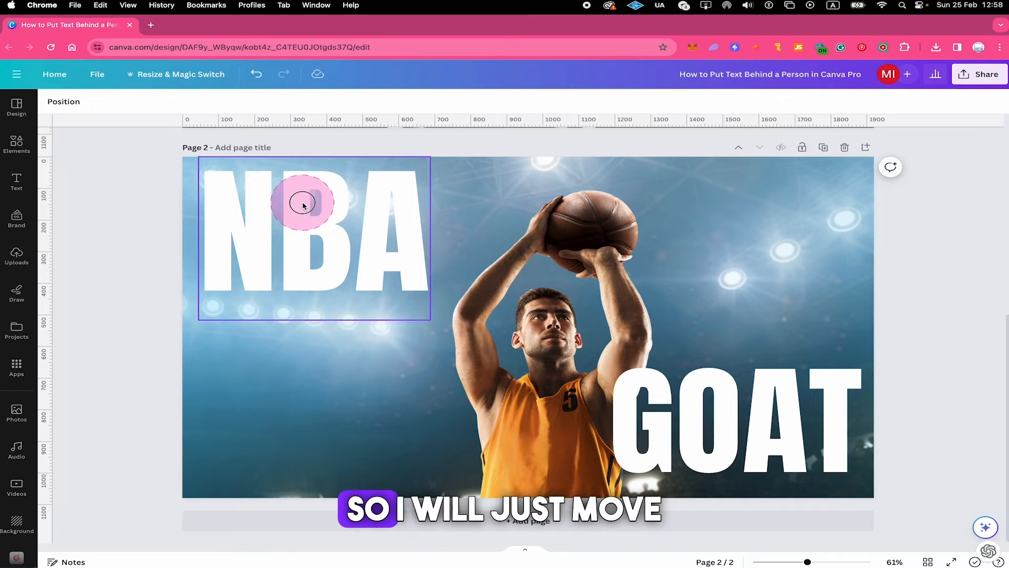
Step: Enlarge NBA, move it toward the player and send it one layer back behind the cutout
drag(302, 203, 389, 290)
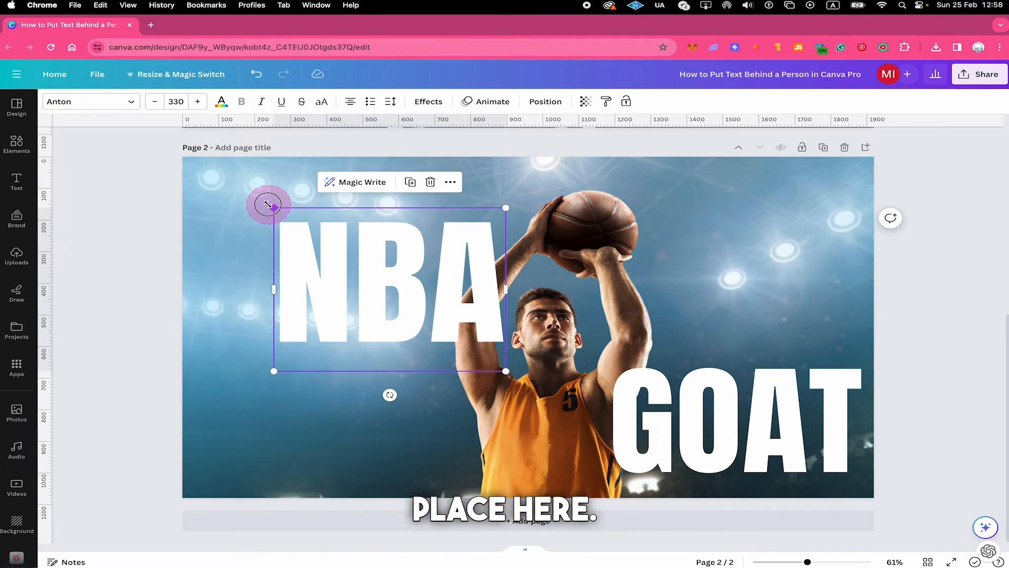
drag(269, 205, 195, 169)
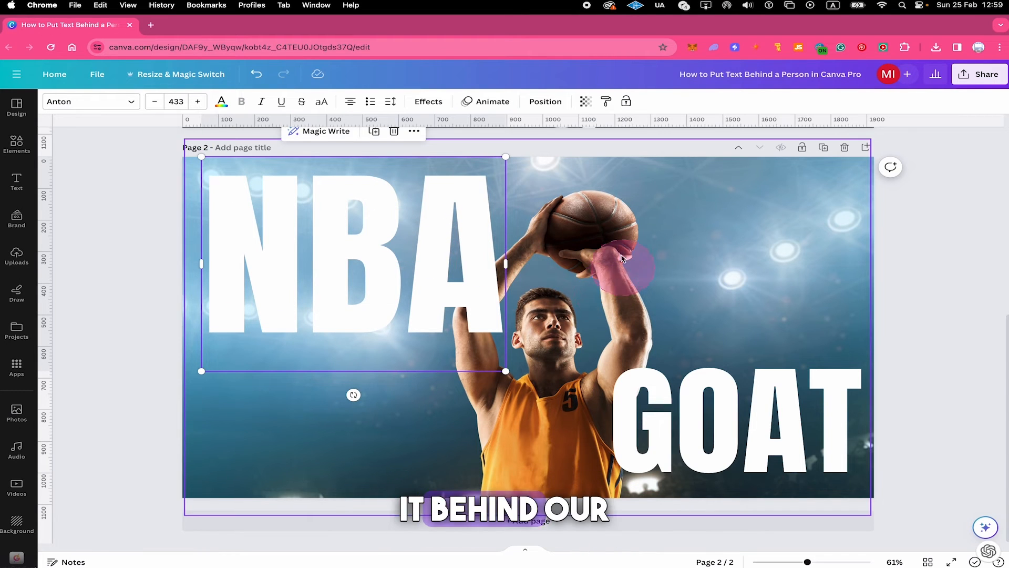
right_click(376, 239)
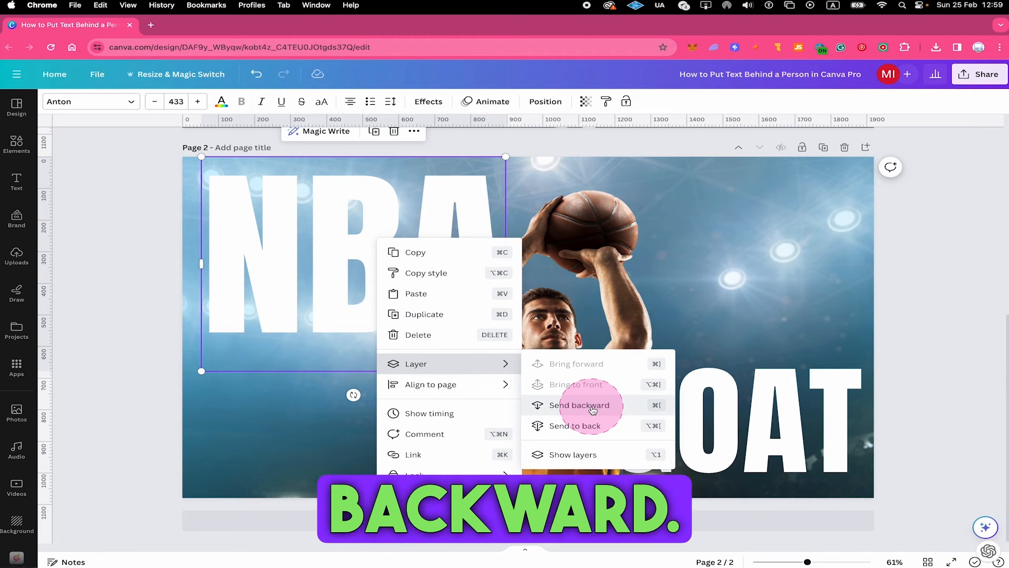
click(579, 405)
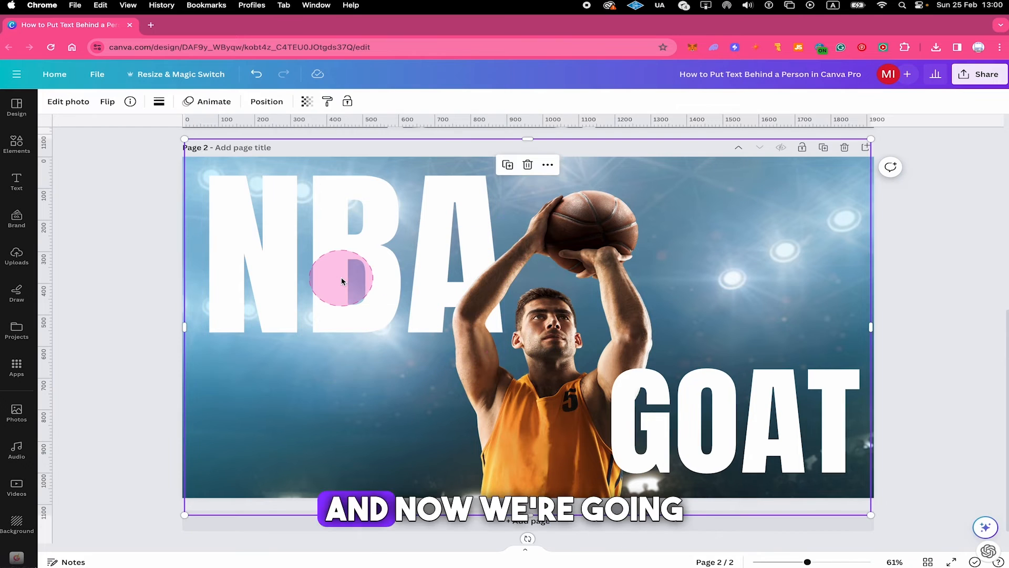
Step: Send GOAT backward so it also sits partly behind the player
drag(340, 279, 351, 297)
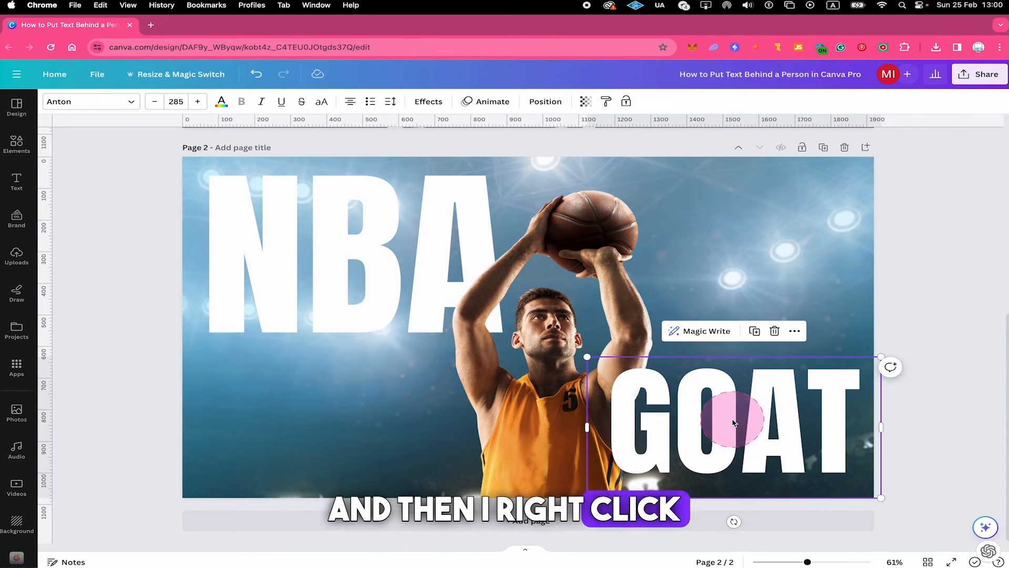
right_click(734, 423)
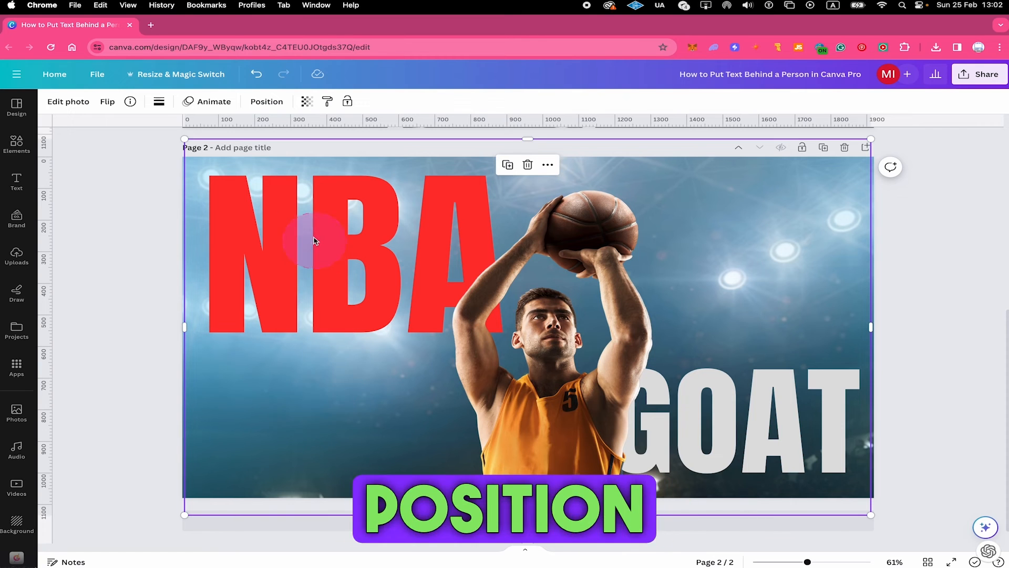
Step: Show page 2's Layers list via Position and select the NBA layer
click(266, 100)
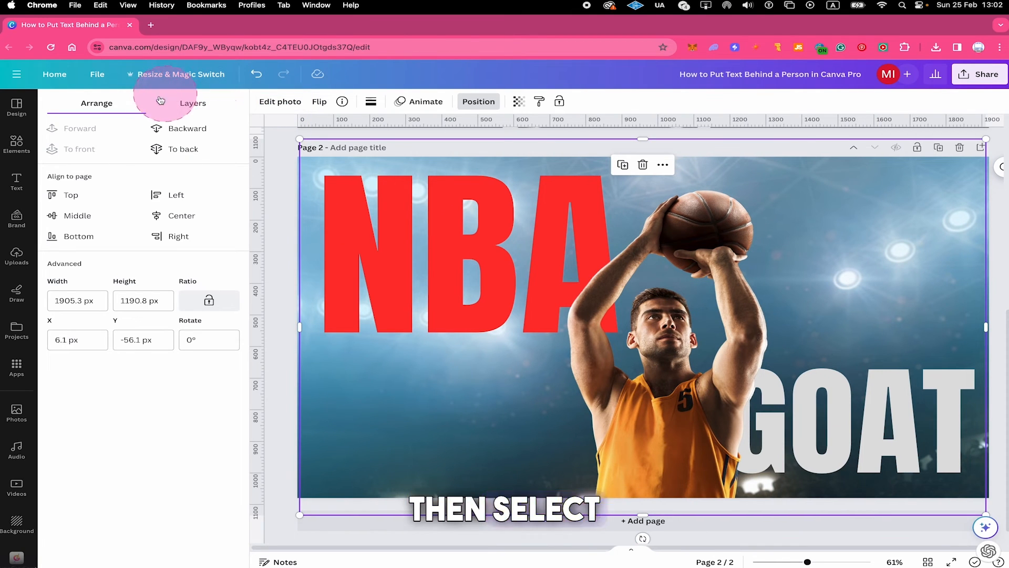
click(192, 102)
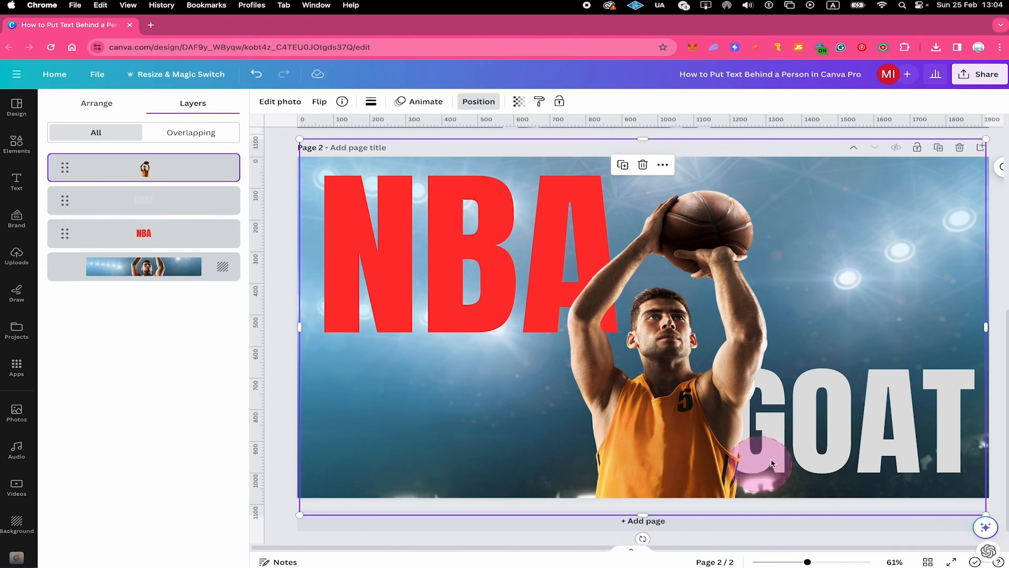
click(166, 240)
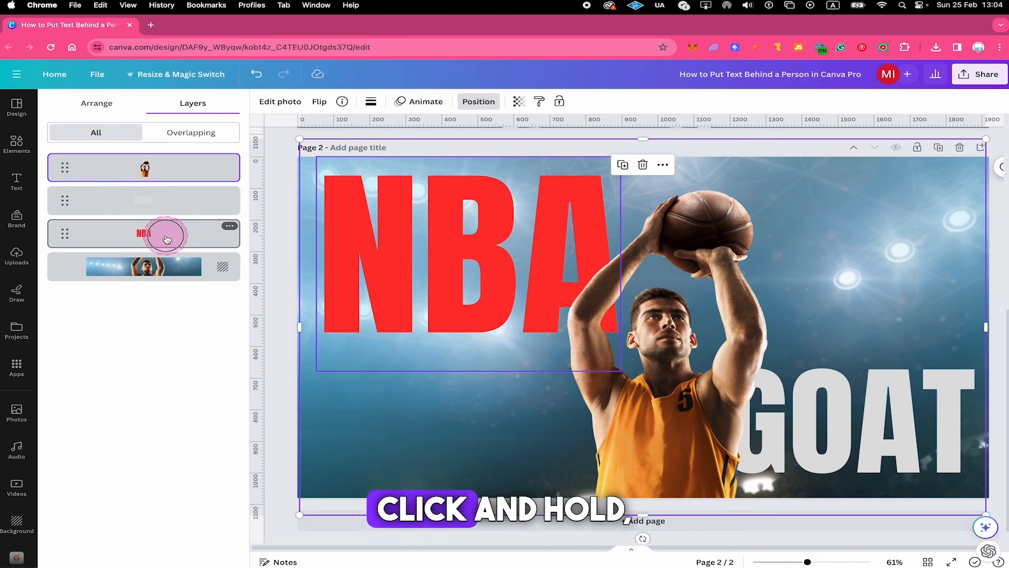